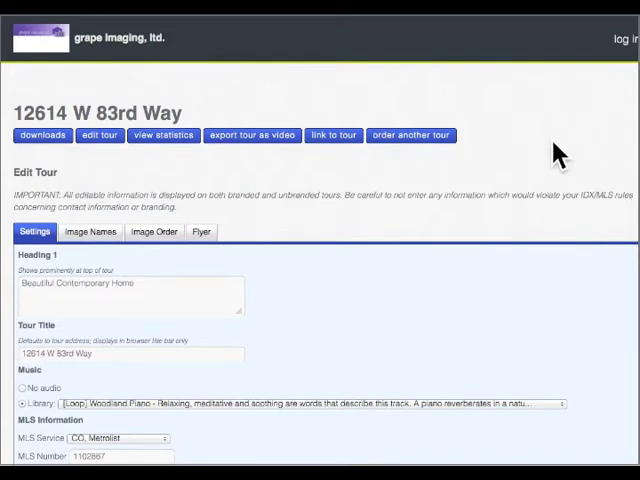
mouse_move(544, 156)
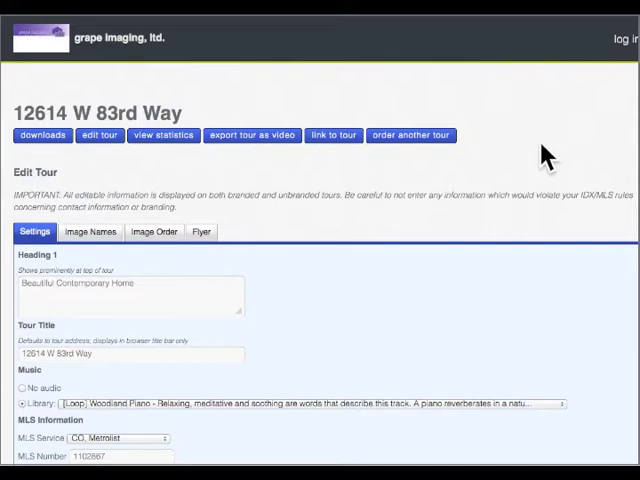
mouse_move(480, 168)
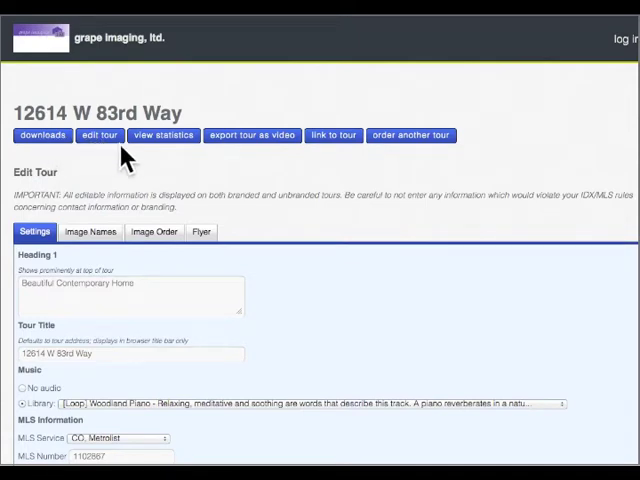
mouse_move(228, 160)
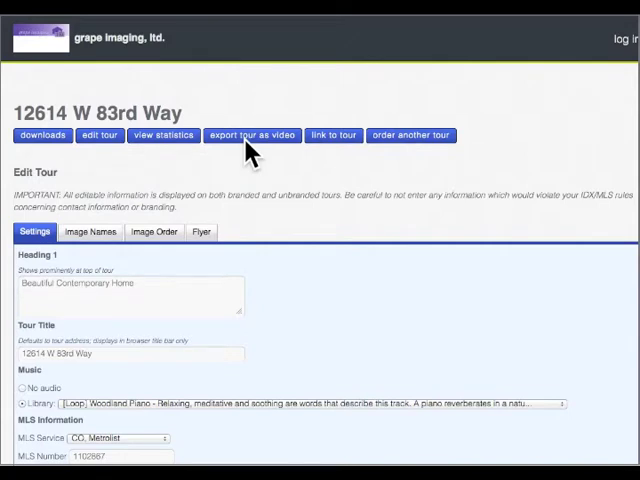
mouse_move(328, 160)
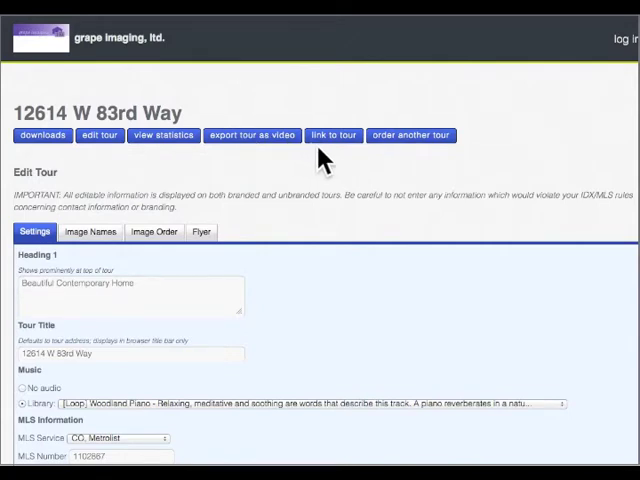
mouse_move(396, 160)
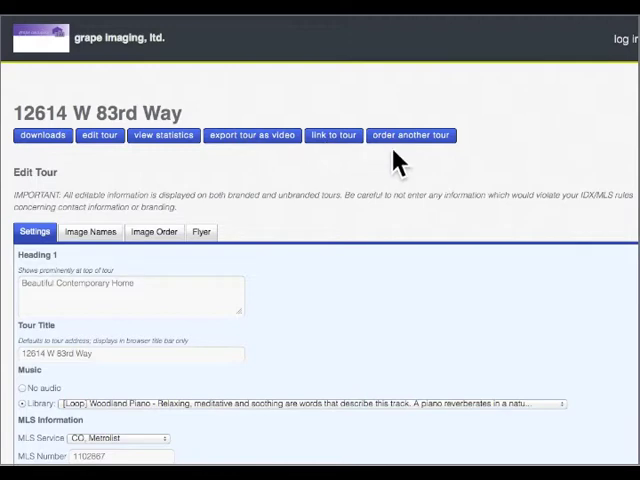
mouse_move(410, 150)
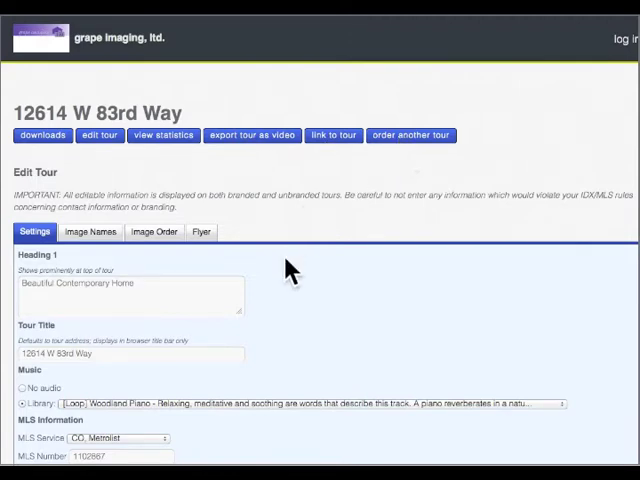
Scroll down through the Tour Image Download grid of room photos and their download options
scroll("down", 3)
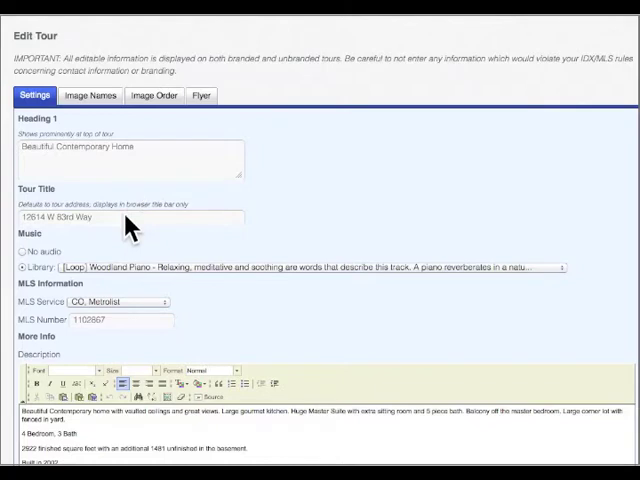
scroll("down", 3)
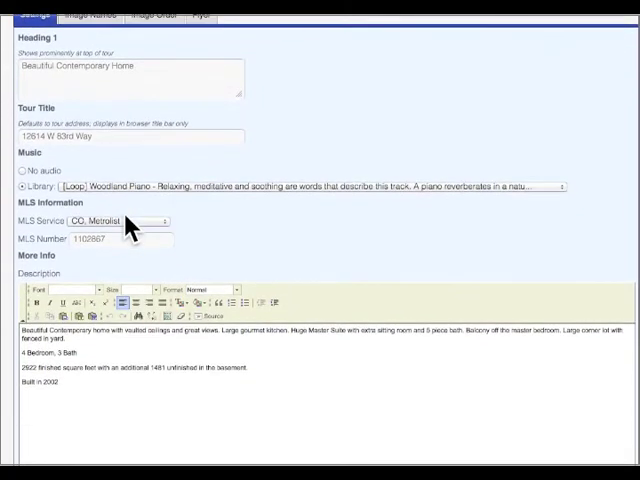
mouse_move(520, 204)
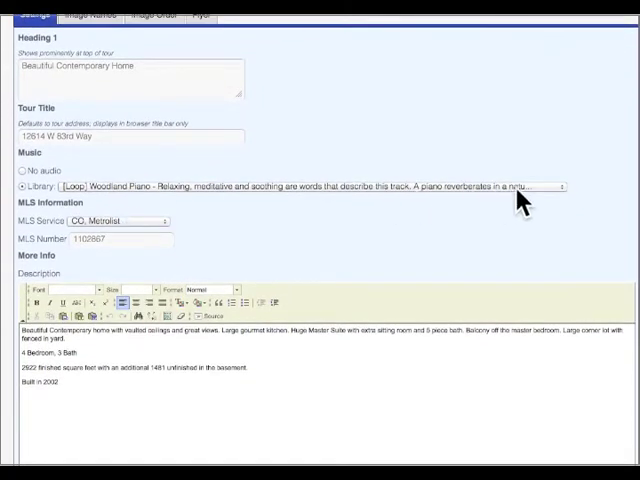
mouse_move(564, 198)
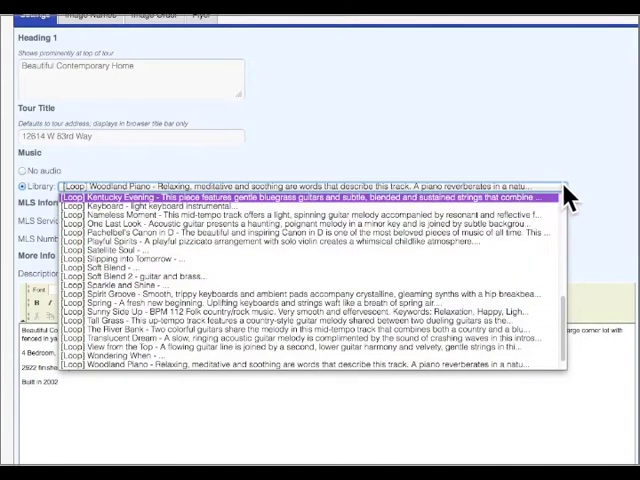
mouse_move(596, 196)
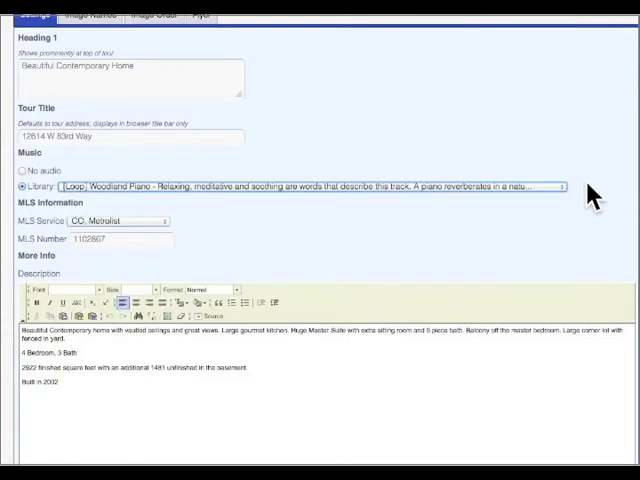
mouse_move(492, 244)
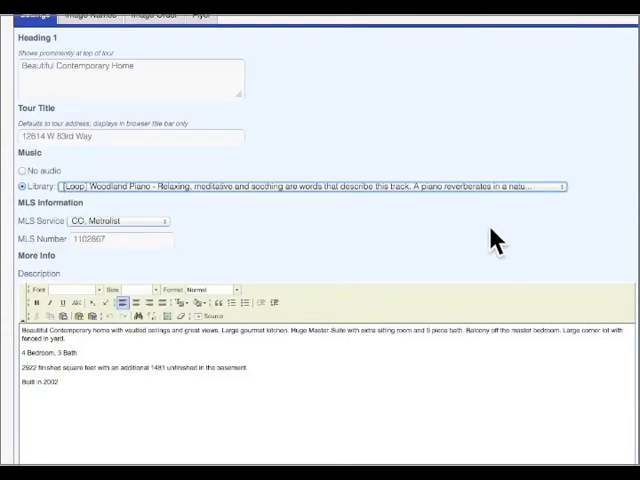
scroll("down", 3)
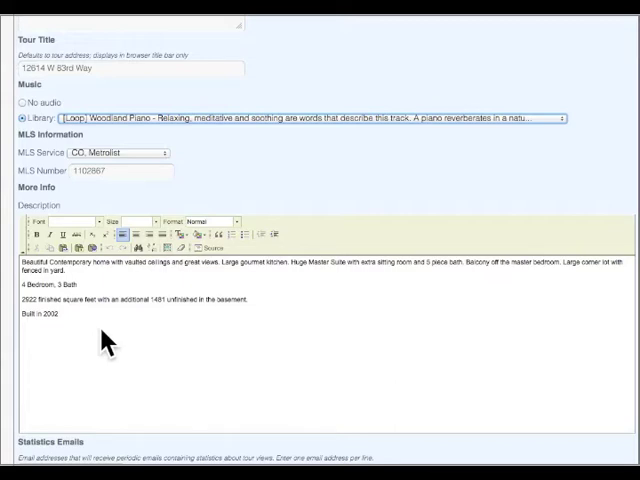
mouse_move(44, 246)
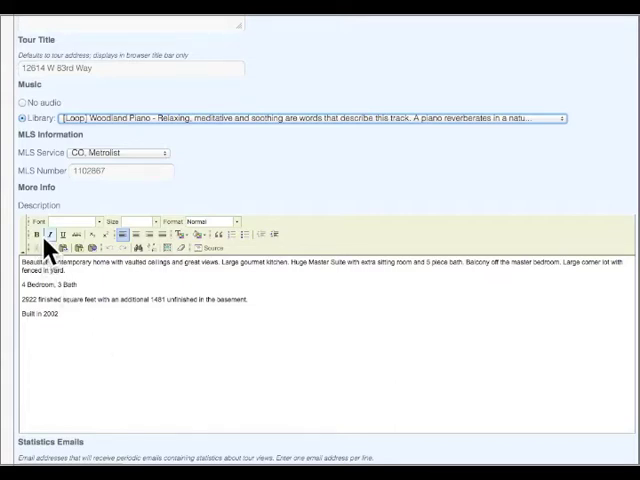
mouse_move(104, 240)
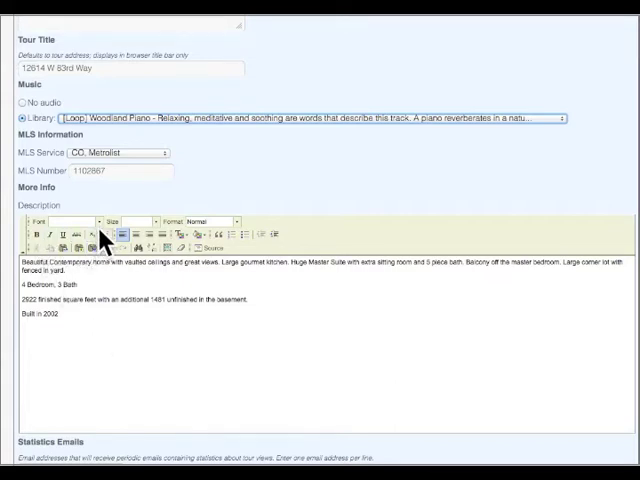
mouse_move(122, 356)
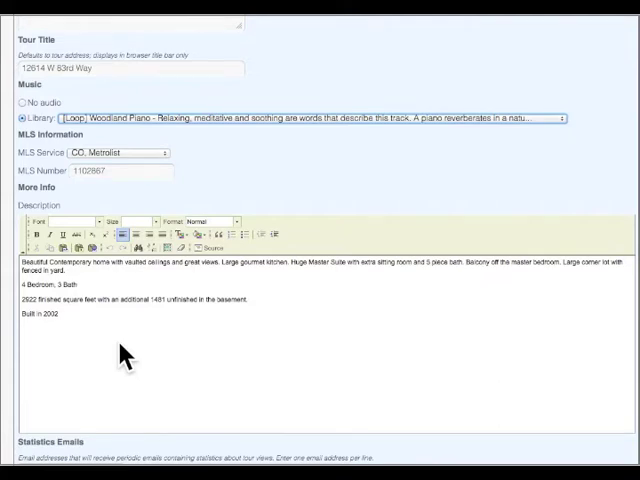
scroll("down", 3)
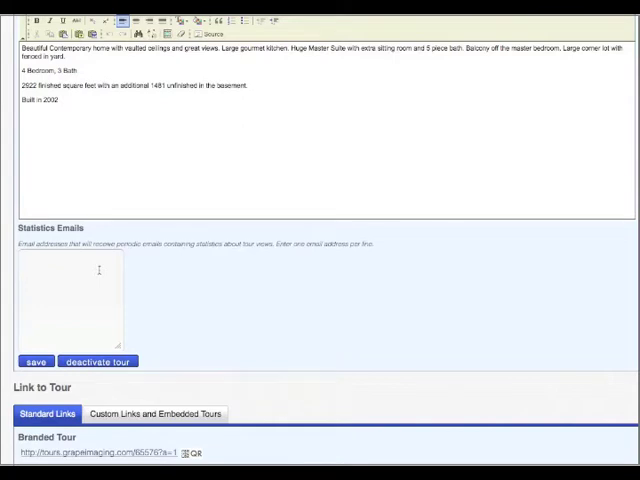
scroll("down", 3)
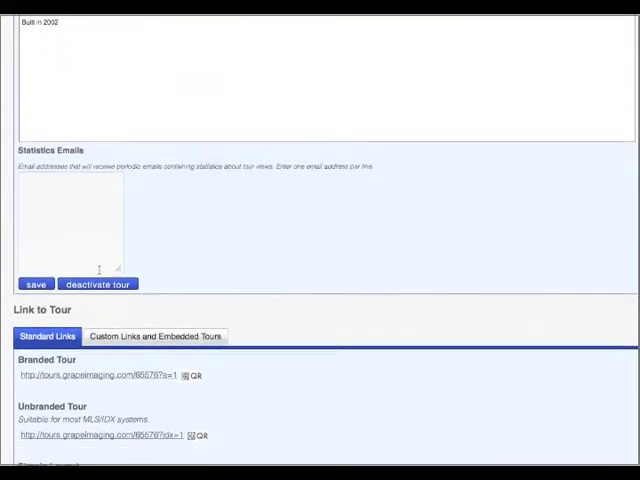
scroll("down", 3)
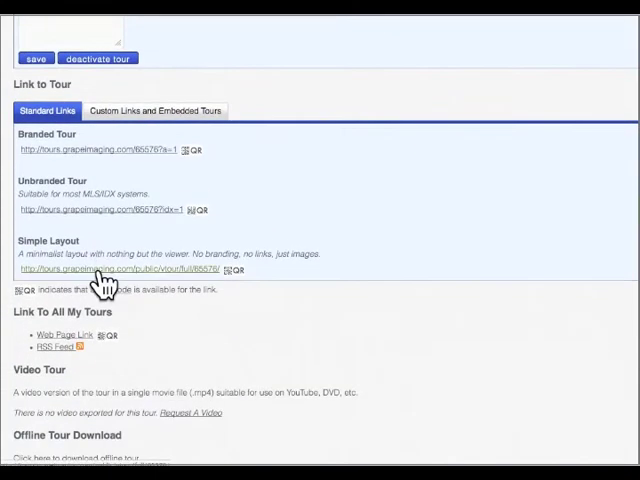
mouse_move(224, 200)
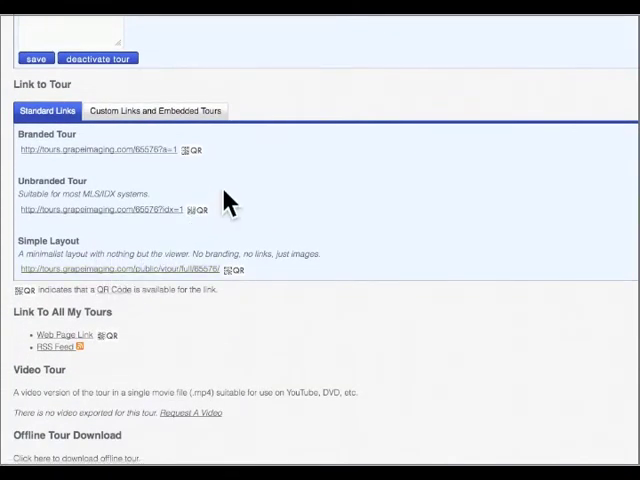
mouse_move(124, 230)
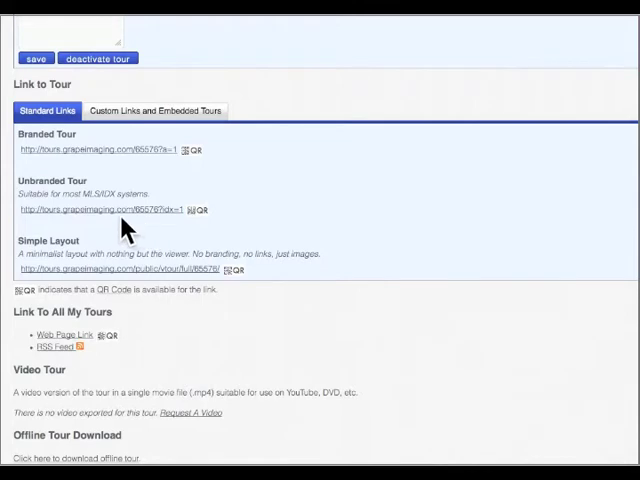
mouse_move(122, 218)
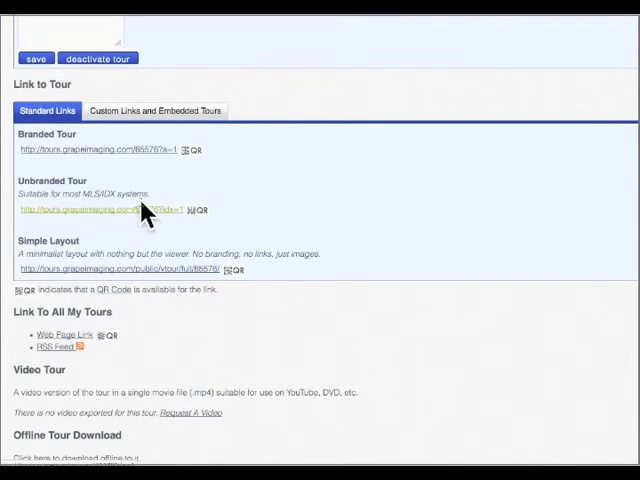
mouse_move(130, 150)
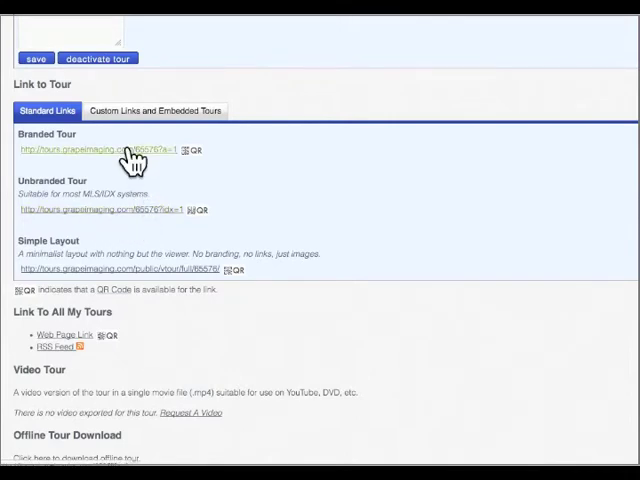
mouse_move(162, 276)
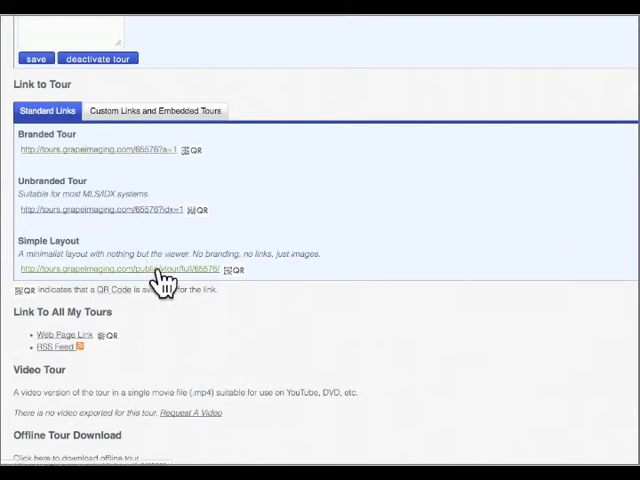
scroll("down", 3)
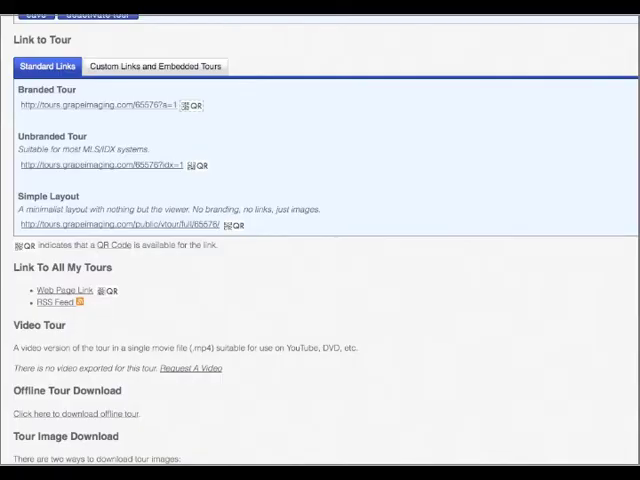
scroll("down", 3)
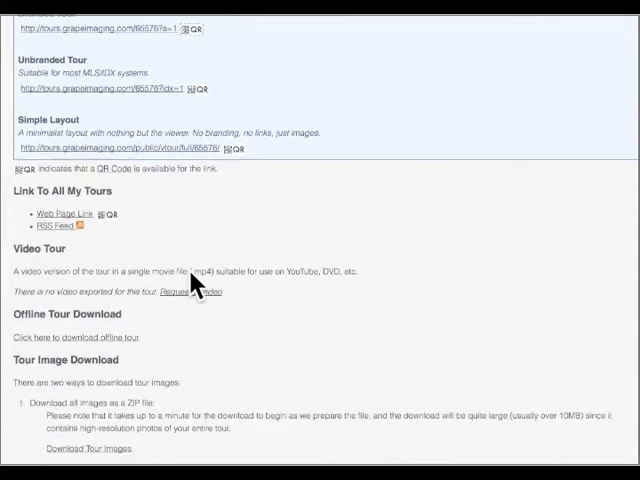
scroll("down", 3)
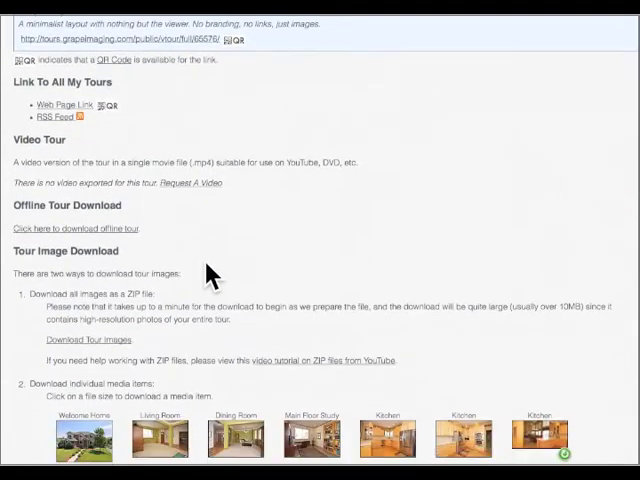
scroll("down", 3)
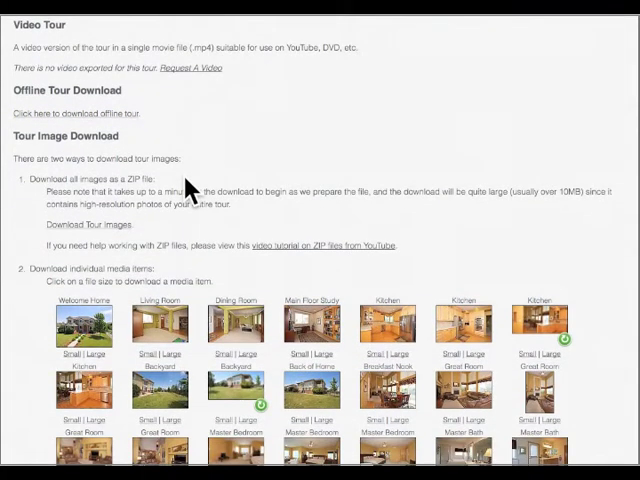
scroll("down", 3)
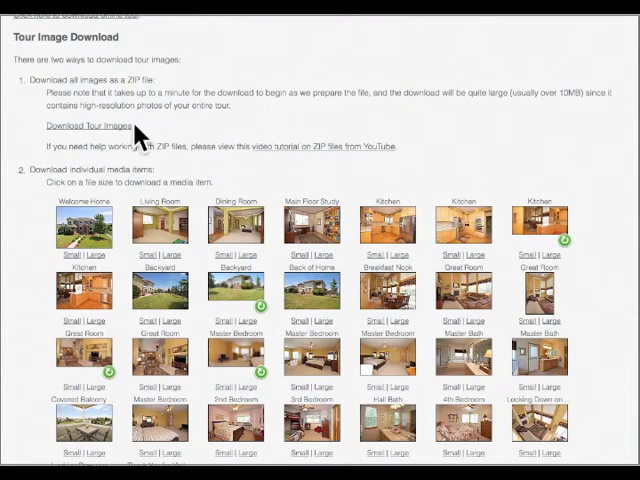
mouse_move(168, 140)
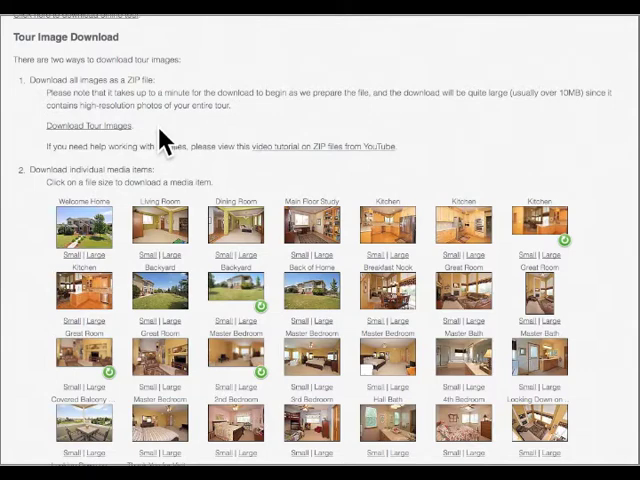
mouse_move(262, 272)
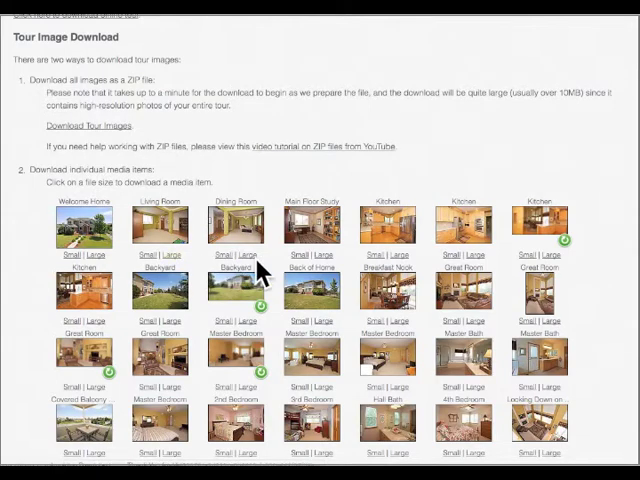
mouse_move(258, 338)
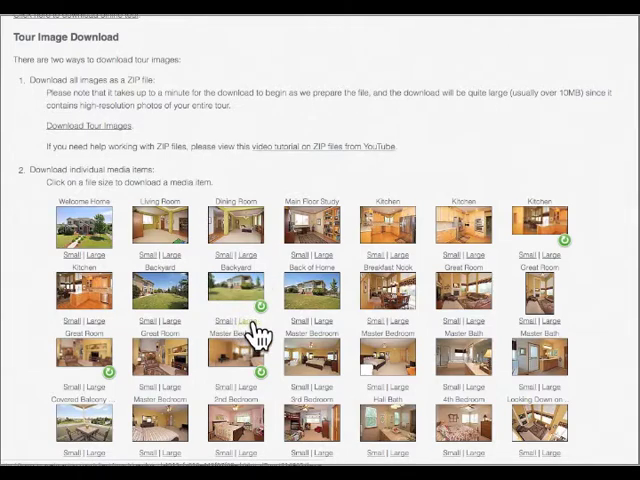
mouse_move(324, 324)
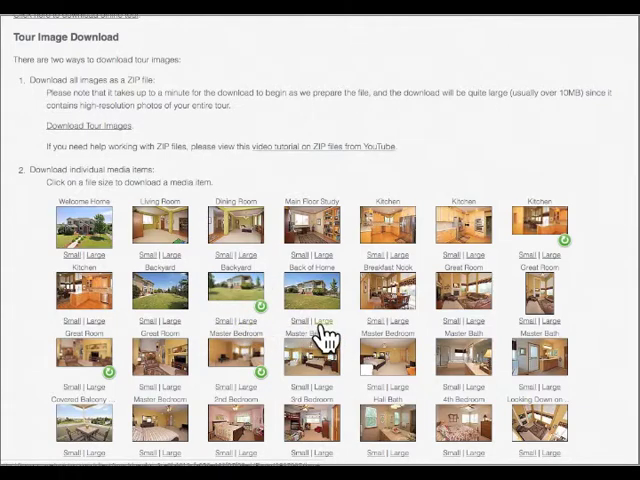
mouse_move(296, 164)
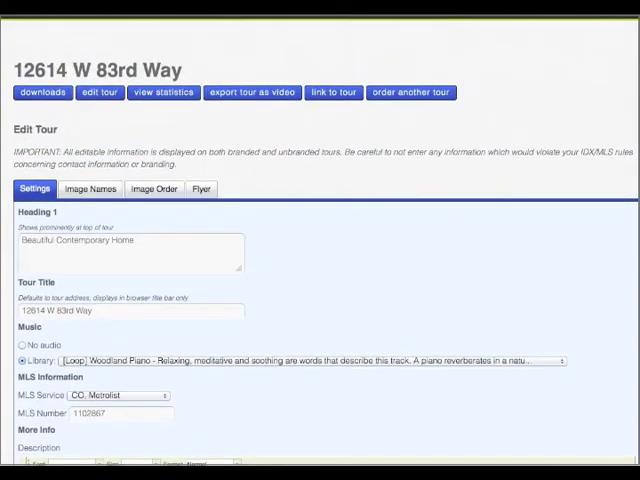
Show Image Names and try typing 'remodel', 'Living Ro', 'jsvjbvo' in the second photo's name box
left_click(90, 188)
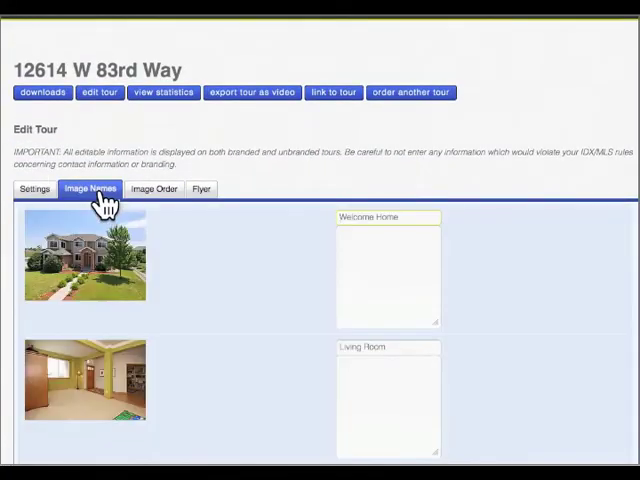
left_click(404, 218)
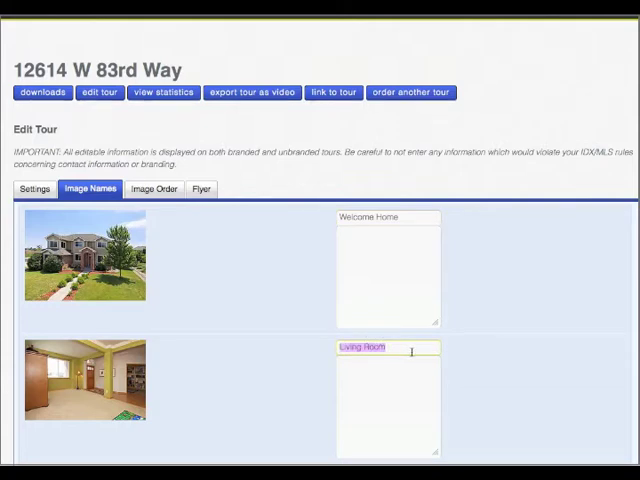
type("remodel")
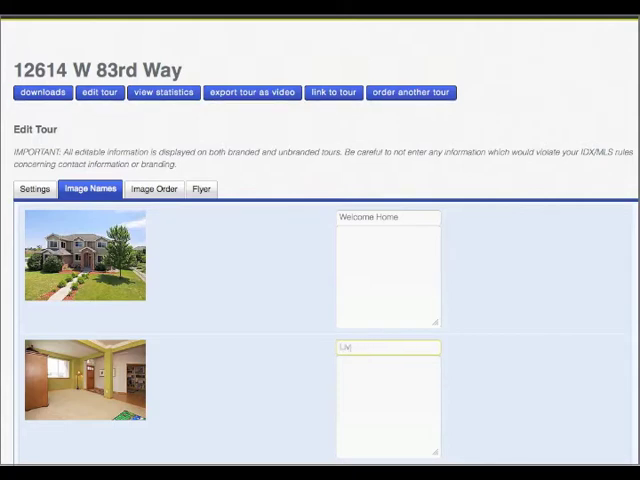
type("Living Room")
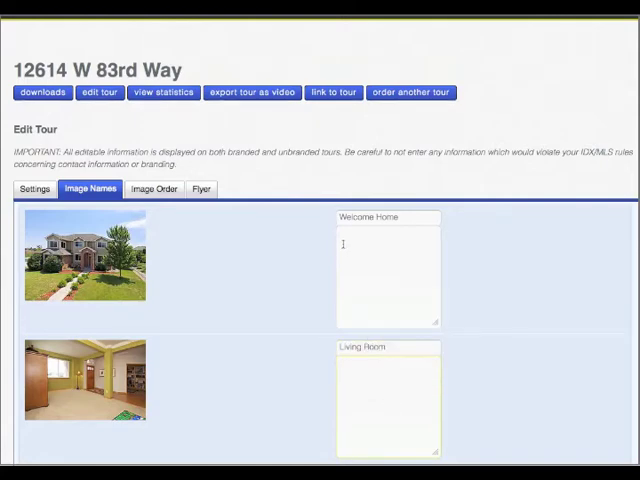
type("jsvjbvo")
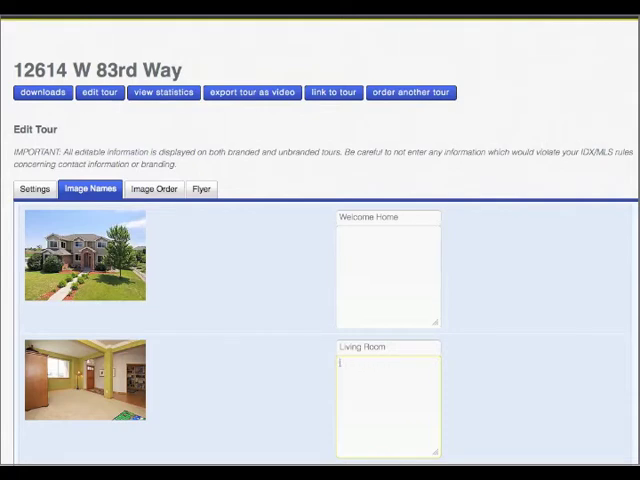
scroll("down", 3)
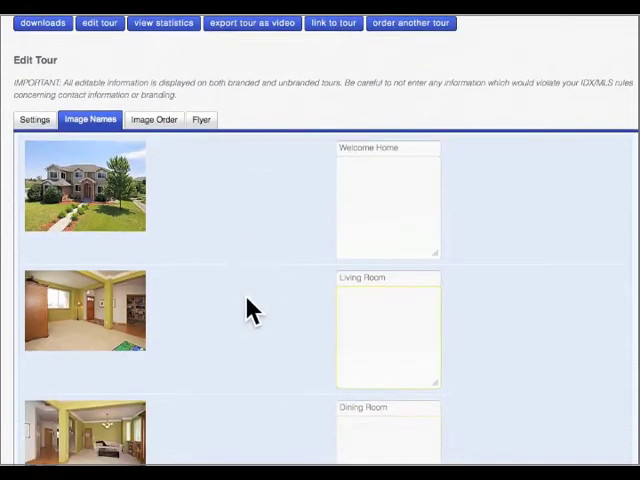
scroll("down", 3)
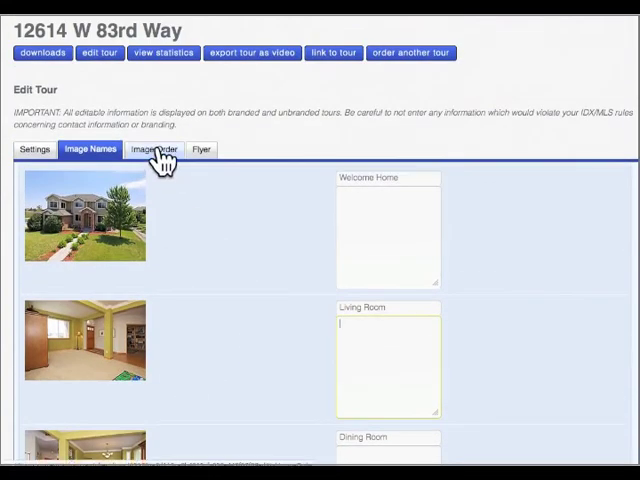
Show the Image Order section listing the tour's named room thumbnails in sequence
left_click(154, 148)
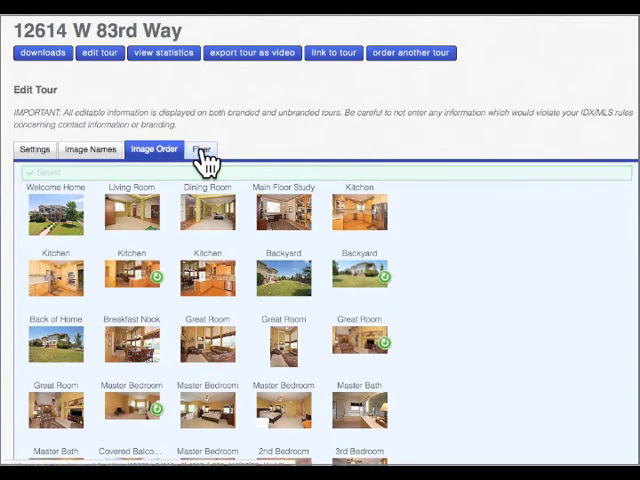
Show the Flyer section and bring Customize Flyer Images into view
left_click(204, 148)
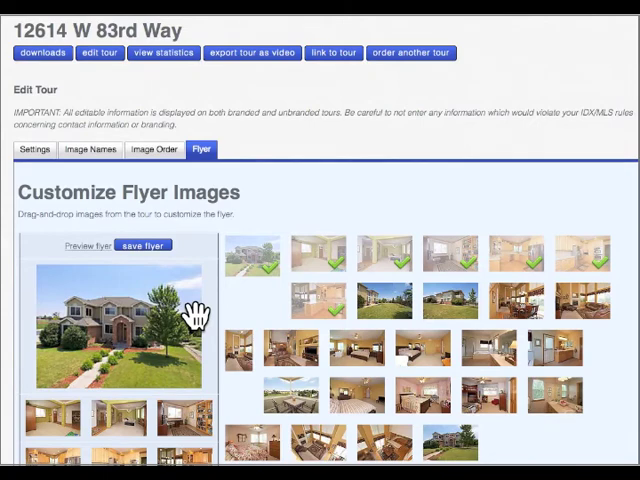
mouse_move(188, 316)
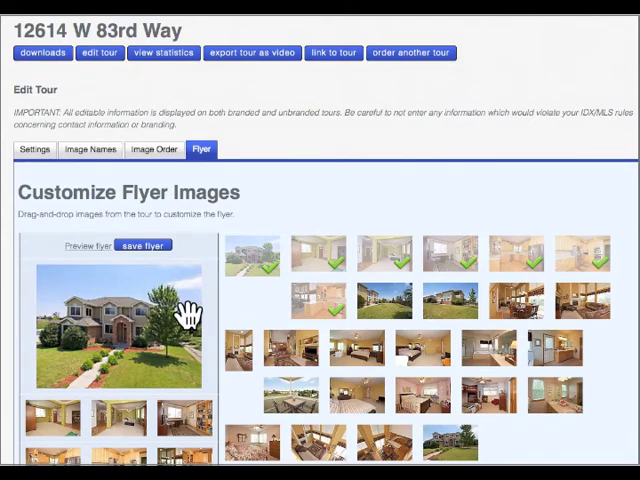
scroll("down", 3)
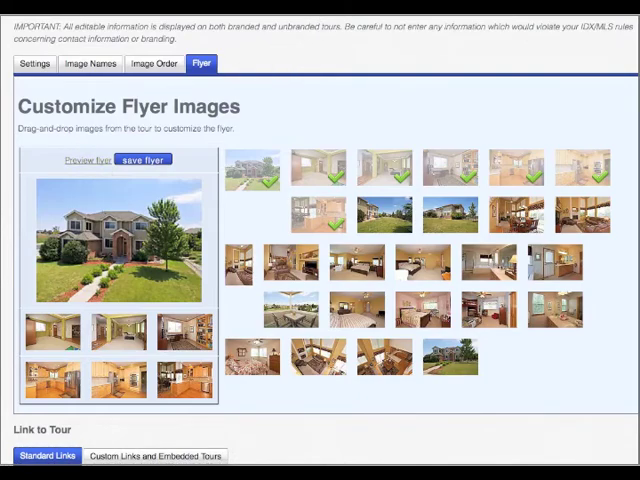
Preview the generated flyer with house exterior, QR code and six room photos
left_click(84, 160)
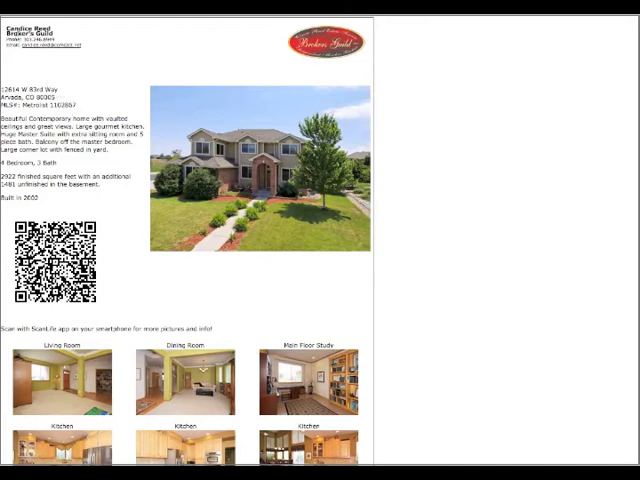
mouse_move(352, 58)
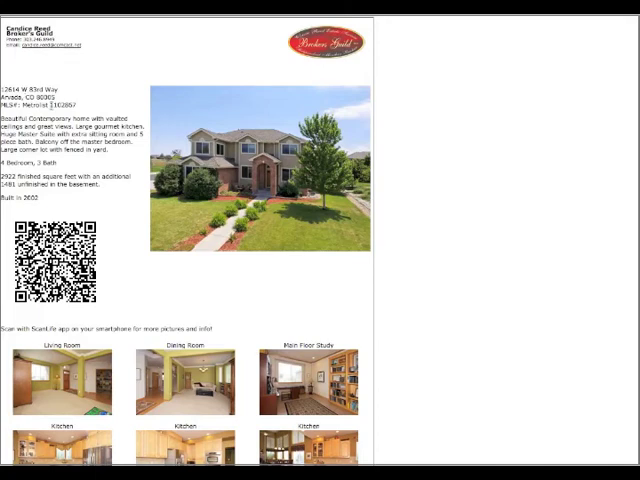
mouse_move(62, 204)
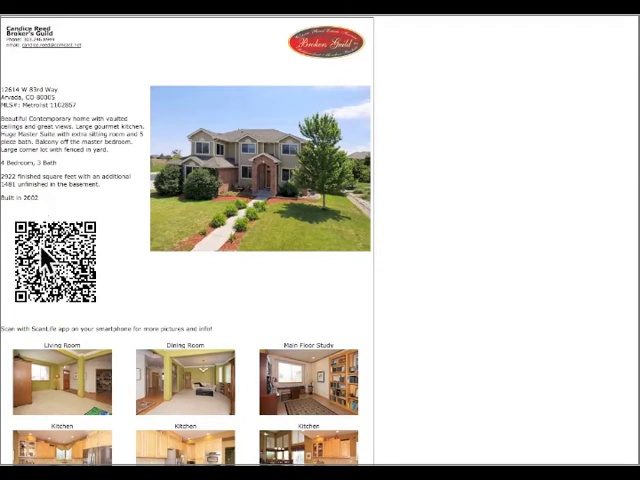
mouse_move(62, 276)
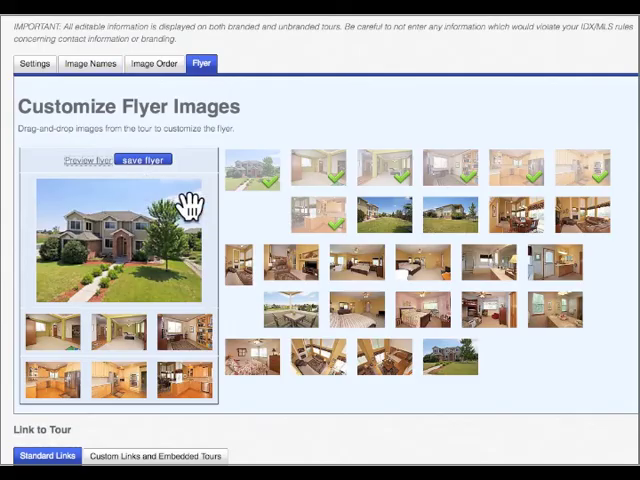
mouse_move(378, 222)
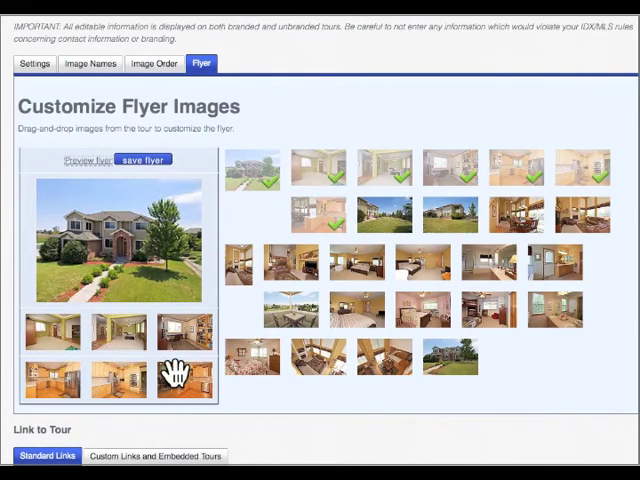
mouse_move(122, 364)
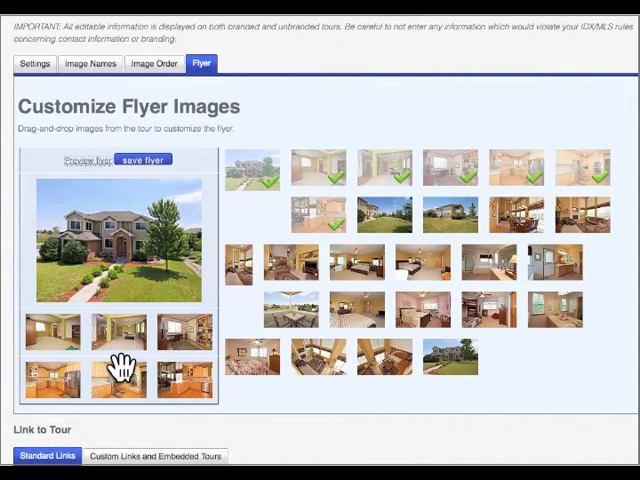
mouse_move(304, 290)
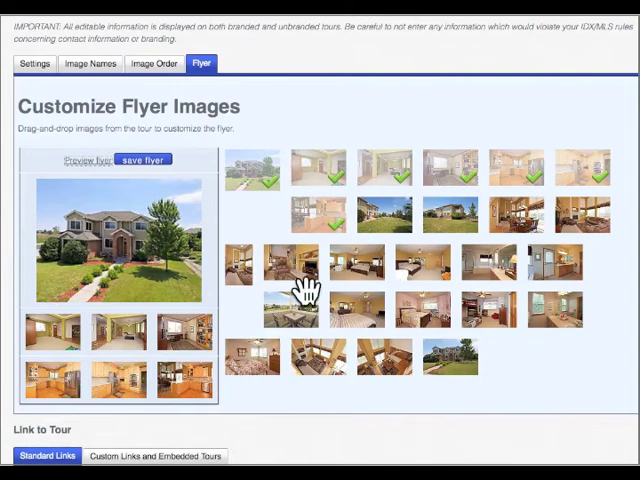
mouse_move(224, 368)
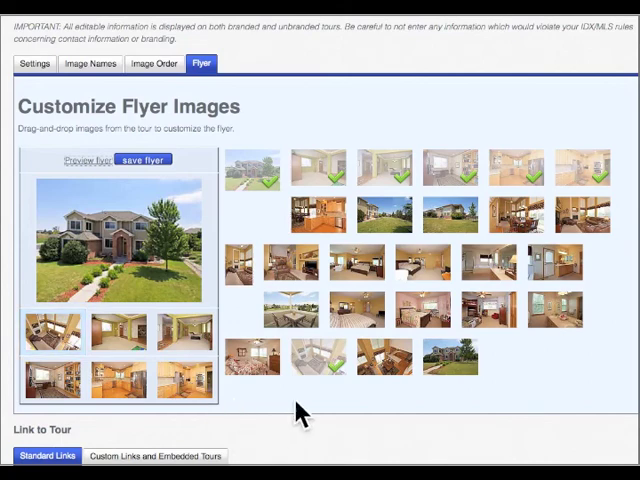
mouse_move(164, 328)
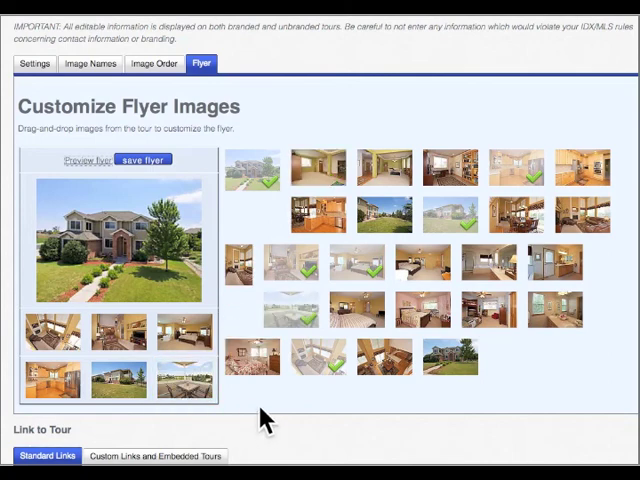
mouse_move(112, 204)
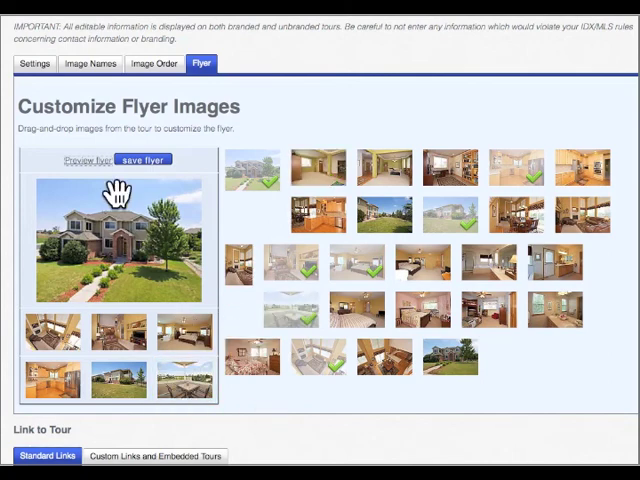
mouse_move(152, 164)
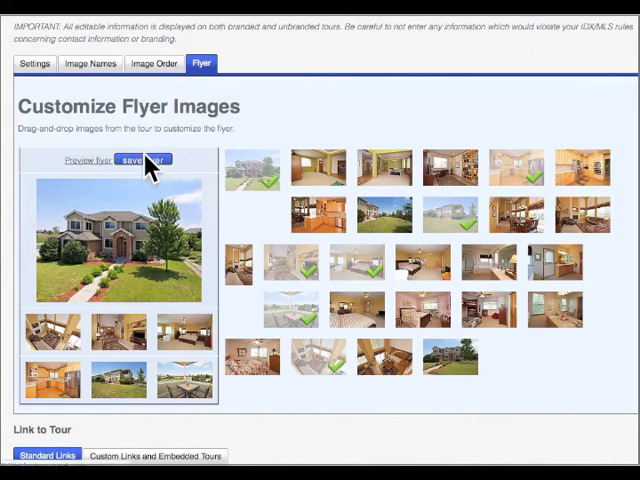
Save the flyer photo selections, confirmed by 'Flyer photo selections saved successfully'
left_click(144, 158)
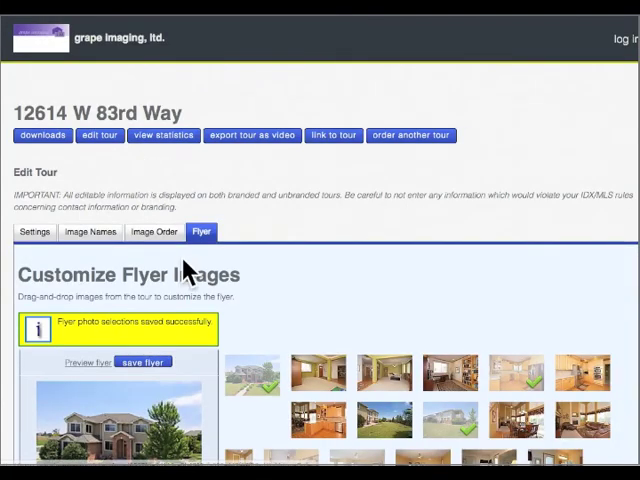
scroll("down", 3)
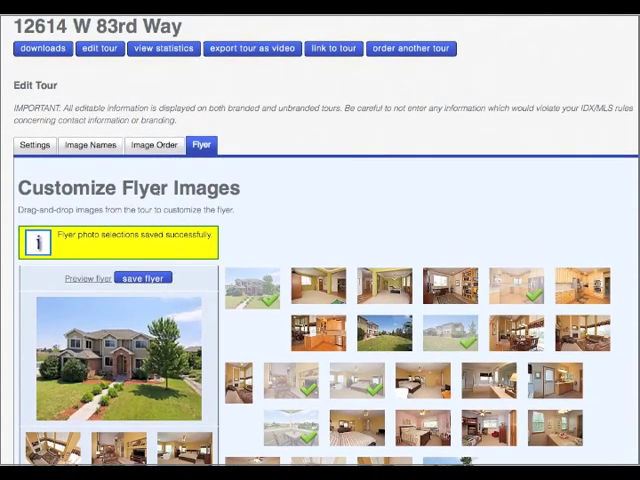
mouse_move(38, 150)
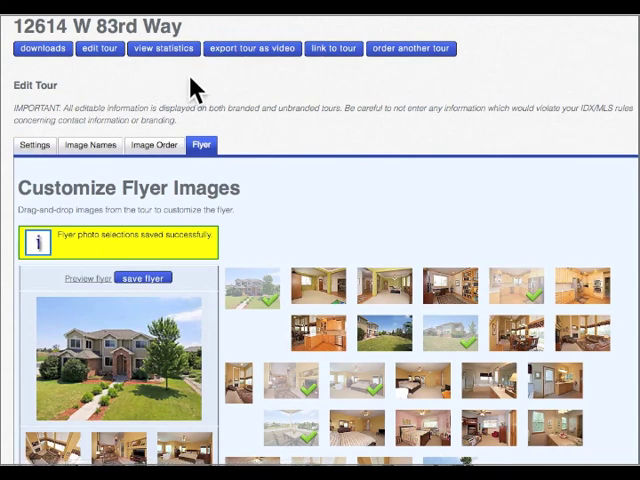
scroll("down", 3)
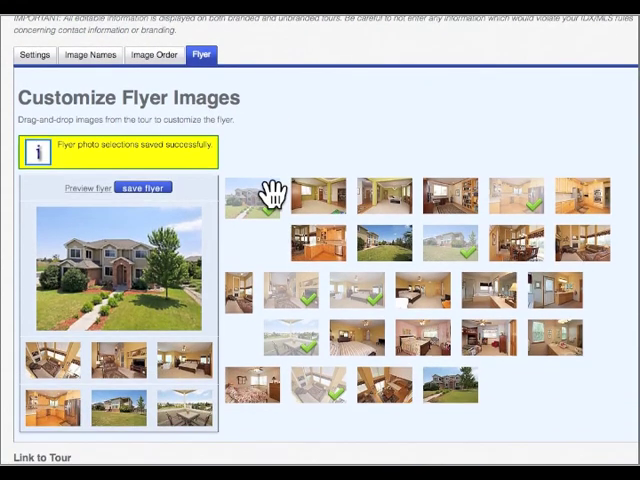